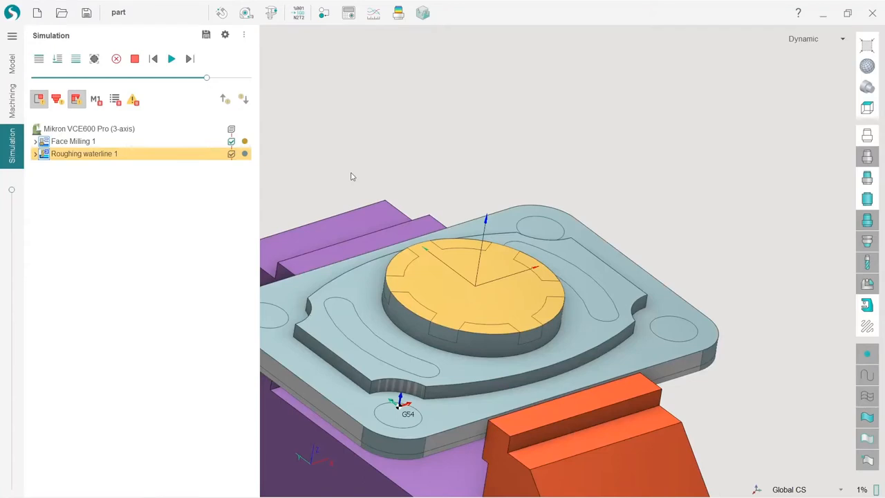
mouse_move(351, 180)
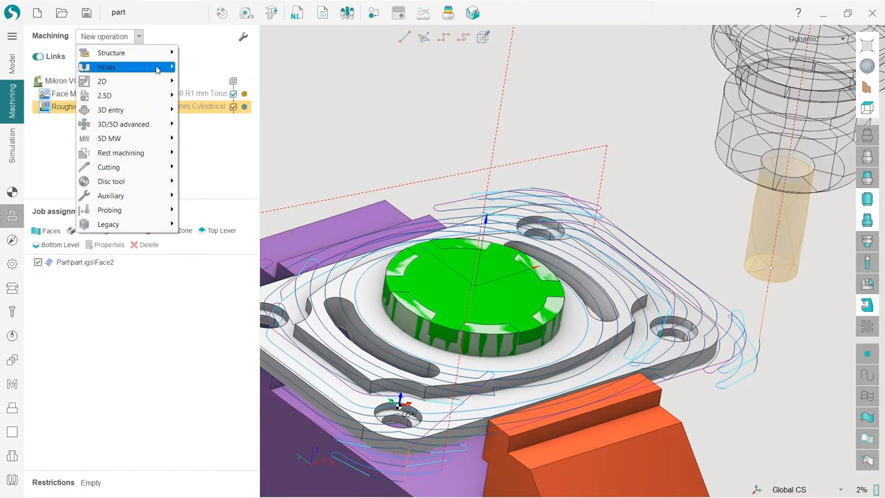
Create Hole machining 1 and assign it the 18mm cylindrical mill from the tool library.
left_click(106, 66)
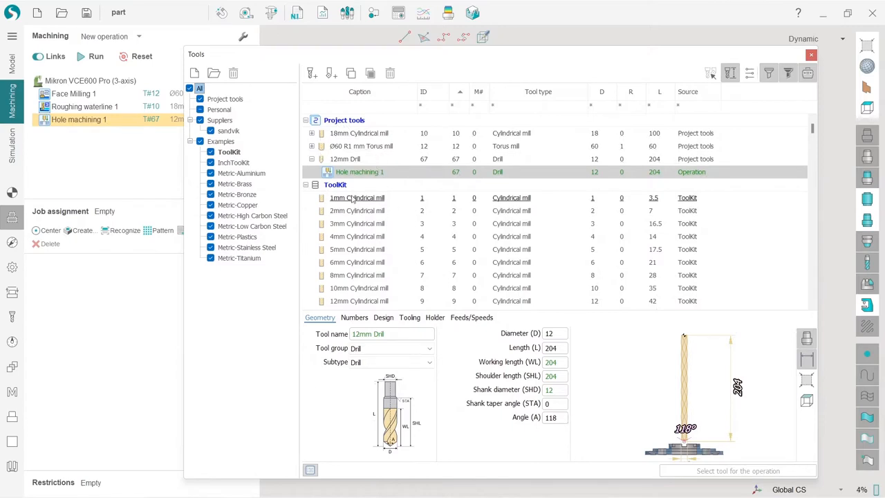
left_click(360, 133)
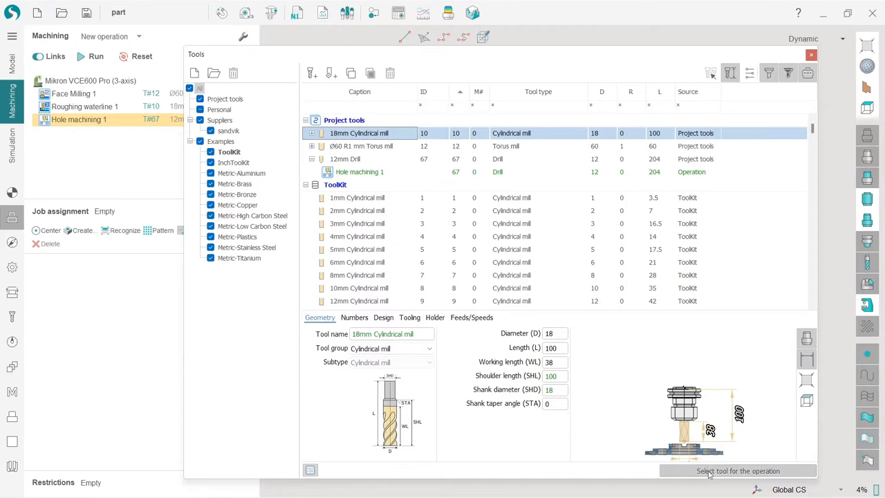
left_click(738, 470)
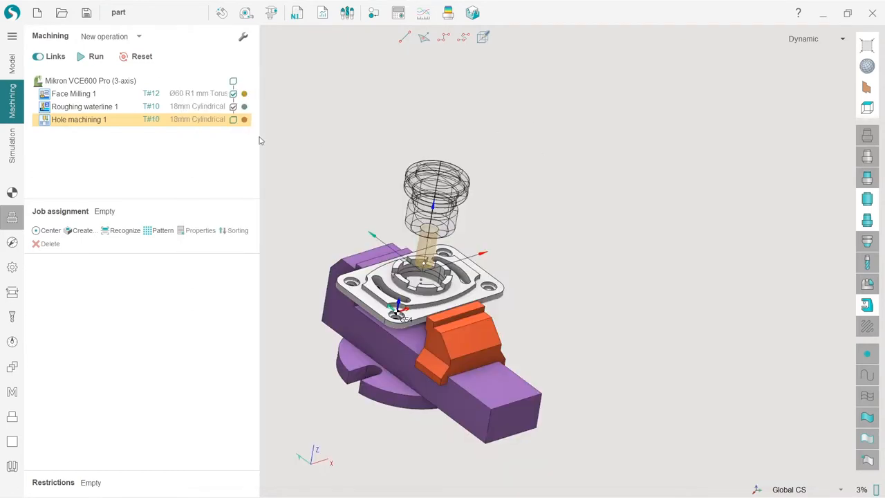
scroll("up", 3)
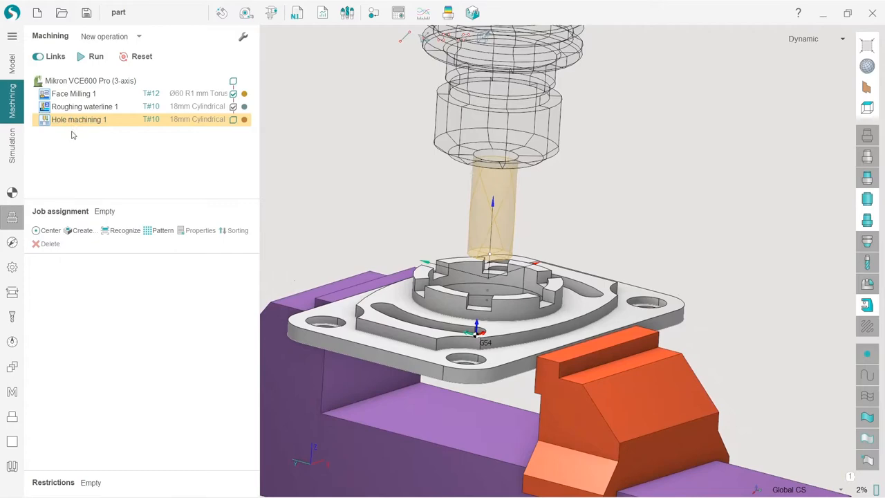
mouse_move(340, 228)
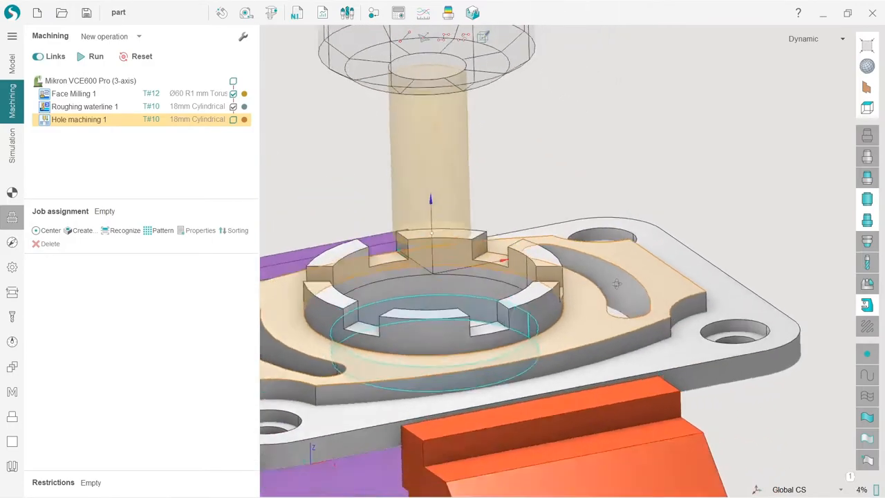
left_click_drag(484, 276, 519, 325)
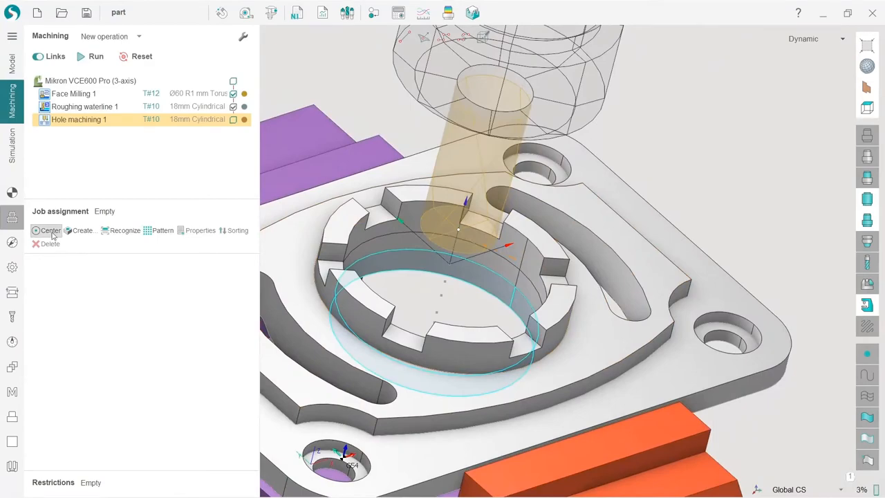
Assign the central hole at X75 Y50 Z-2 by picking its center in the viewport.
left_click(50, 229)
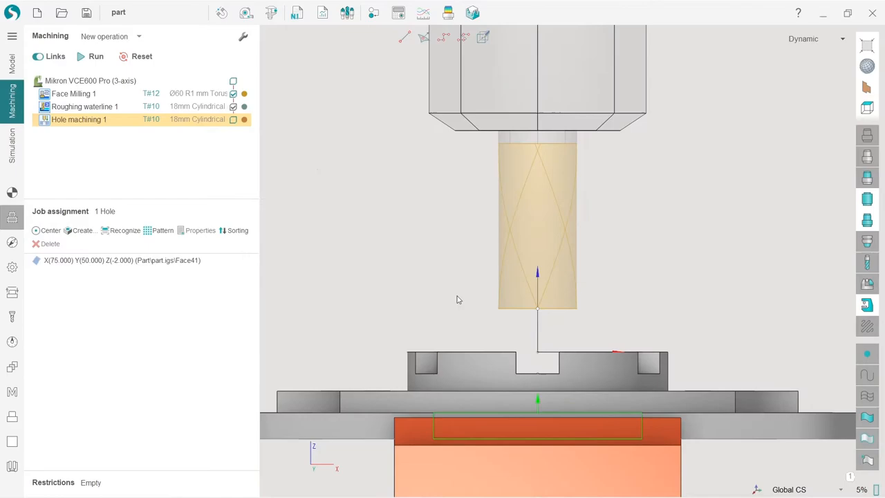
scroll("down", 3)
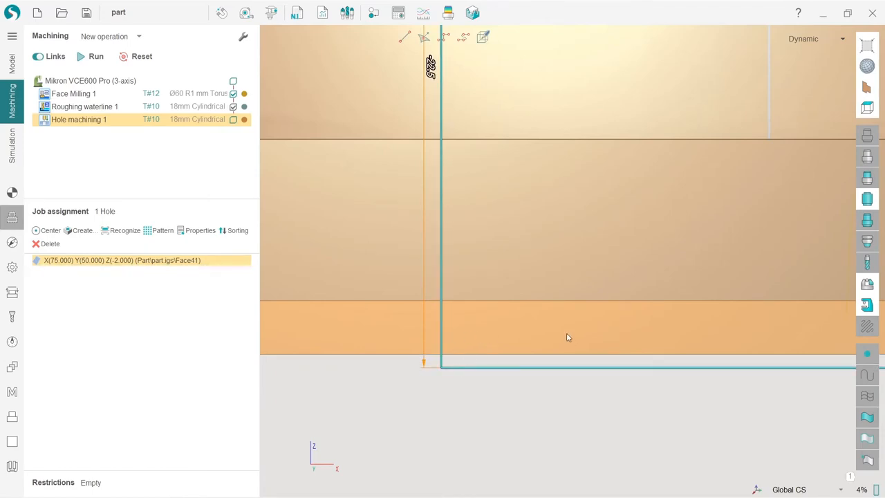
mouse_move(463, 323)
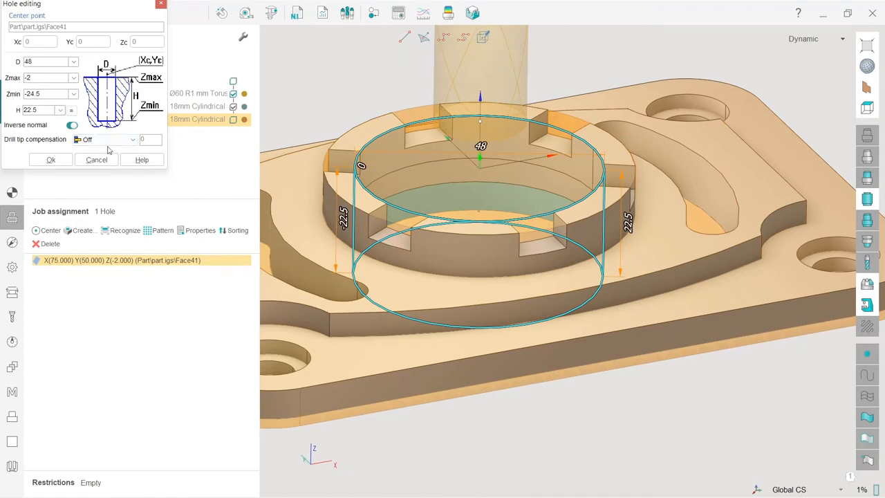
Accept the hole's dimensions: diameter 45, Zmax -2, Zmin -24.5.
left_click(50, 161)
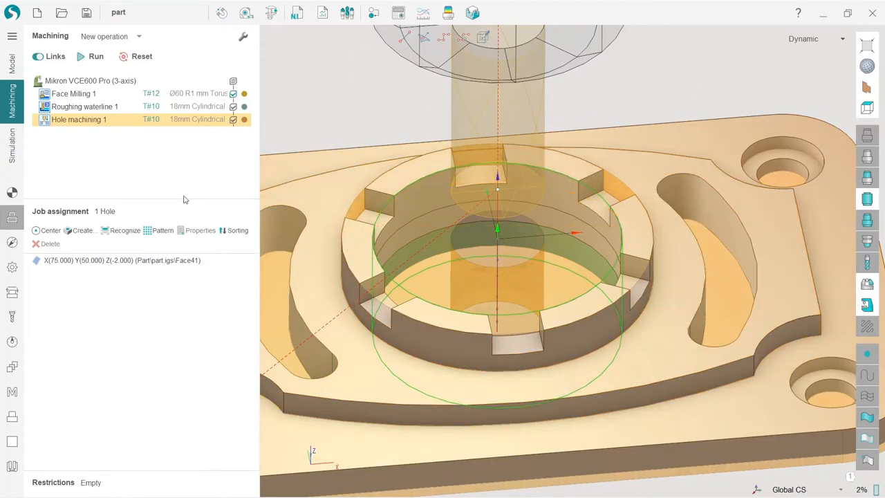
mouse_move(11, 243)
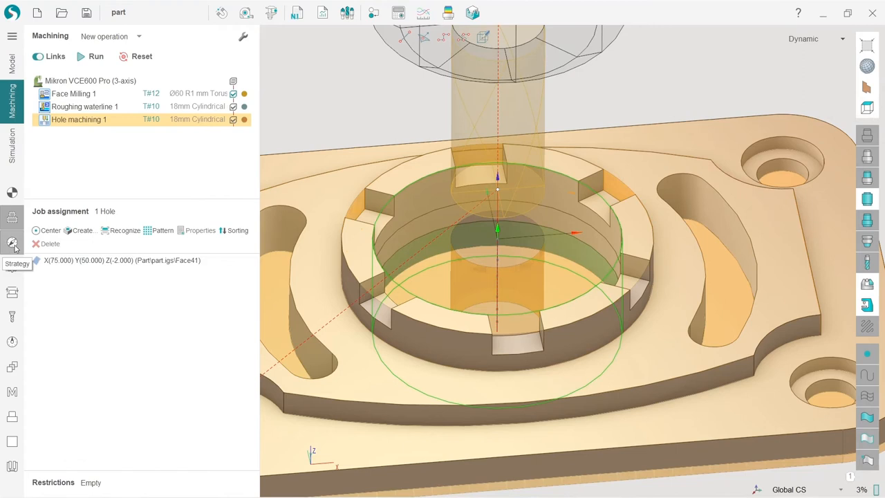
Set the drilling type to Hole pocketing and calculate the spiral toolpath.
left_click(11, 244)
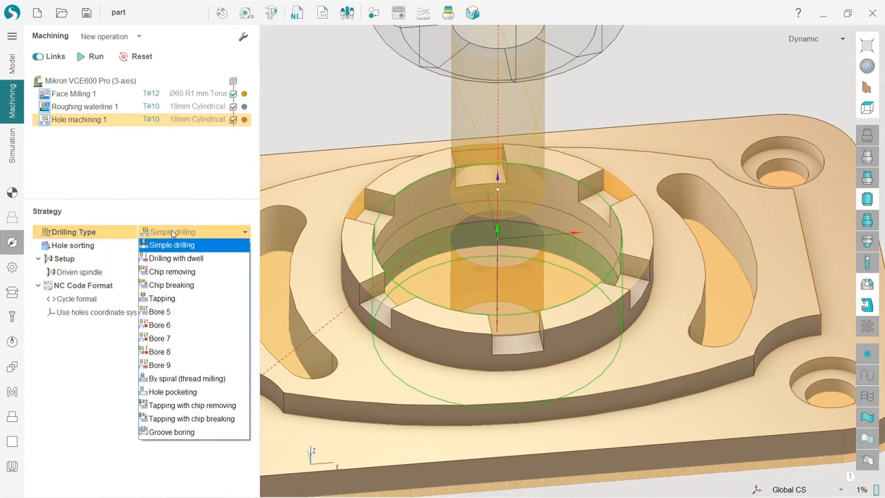
mouse_move(171, 393)
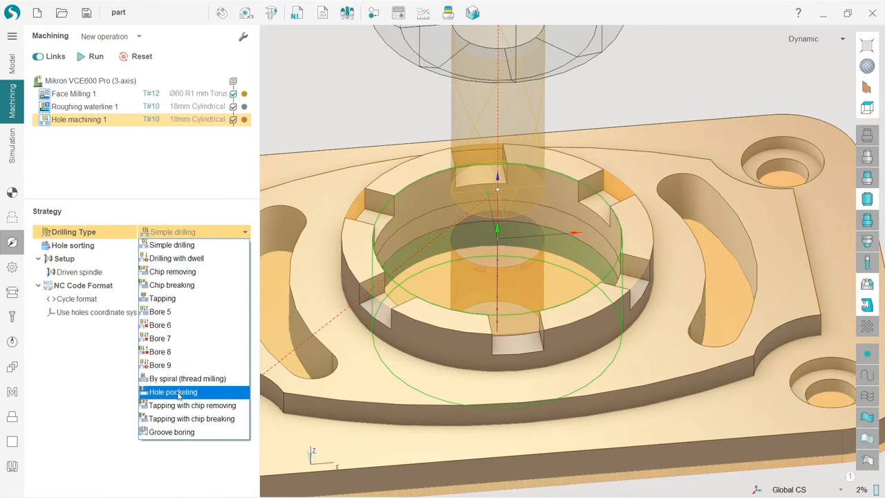
left_click(173, 391)
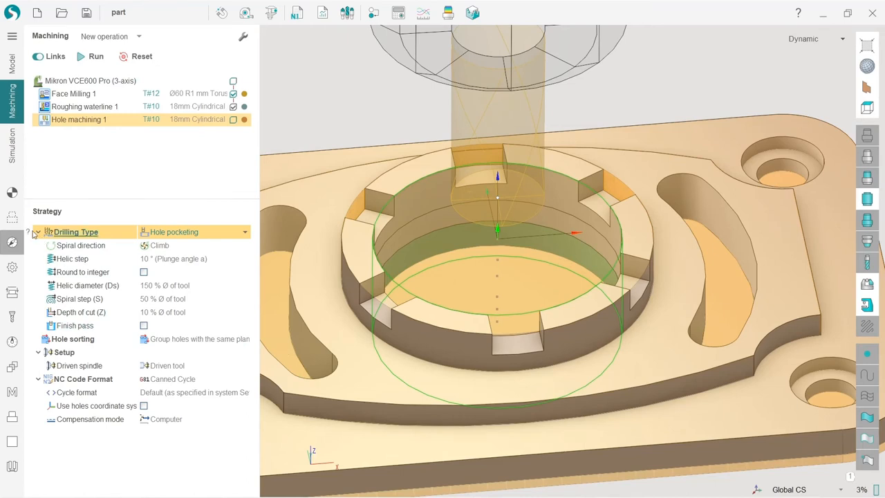
left_click(28, 230)
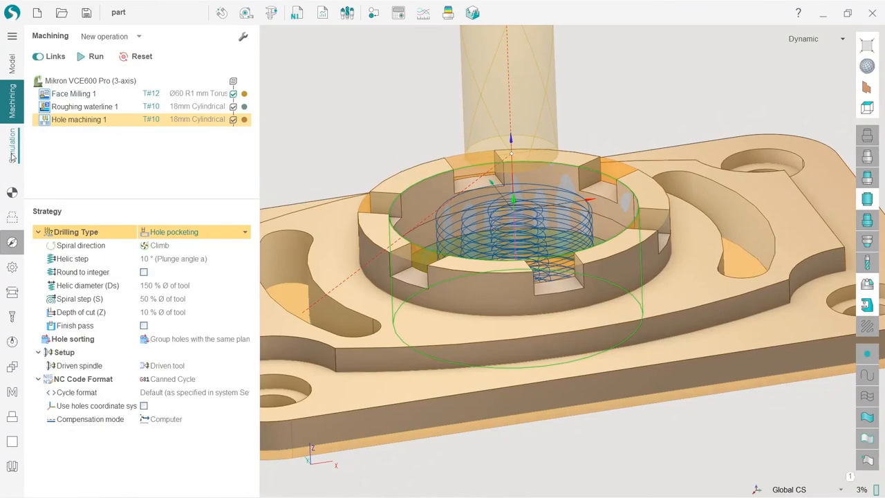
Start the machining simulation of Hole machining 1.
left_click(11, 146)
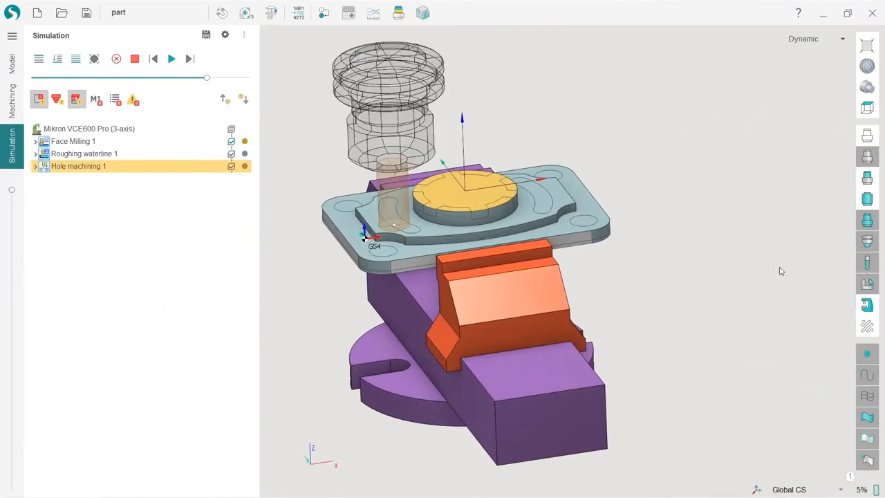
mouse_move(171, 58)
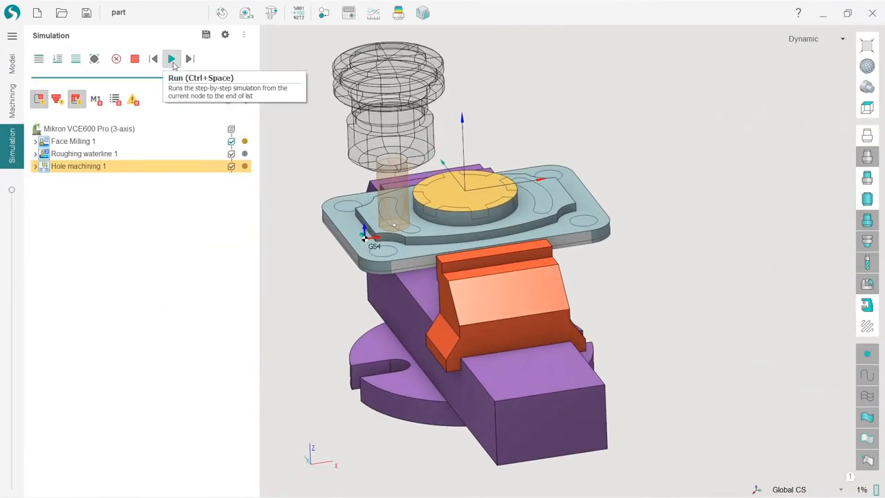
left_click(172, 58)
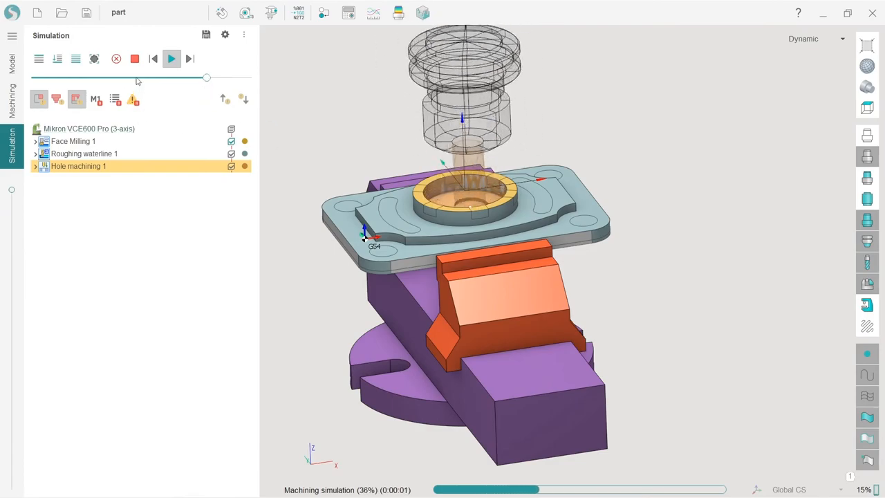